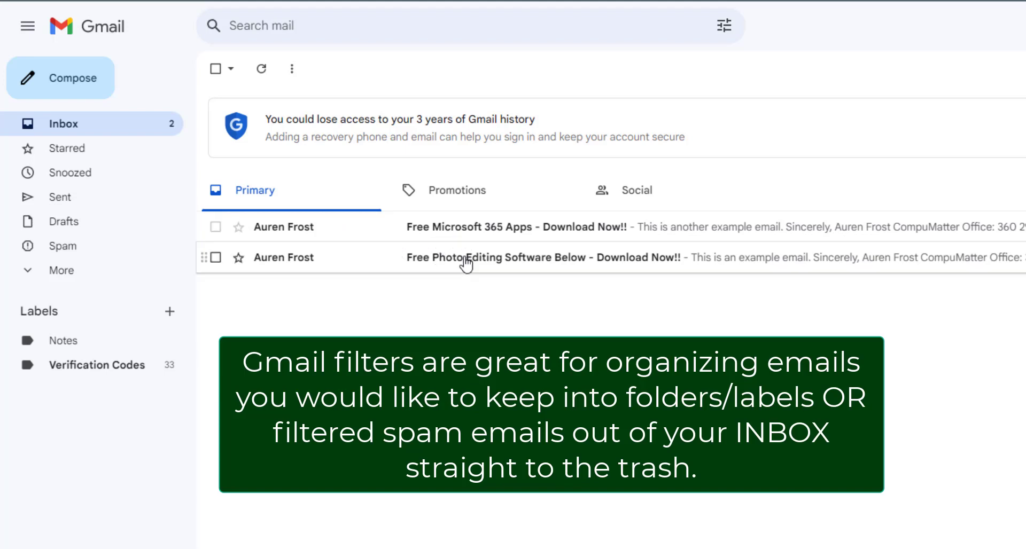
mouse_move(553, 242)
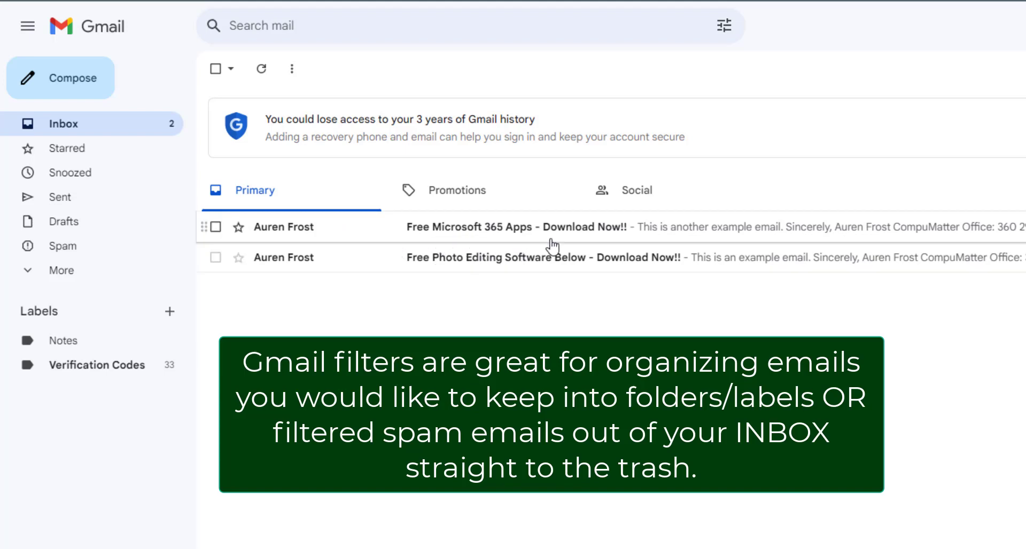
mouse_move(586, 246)
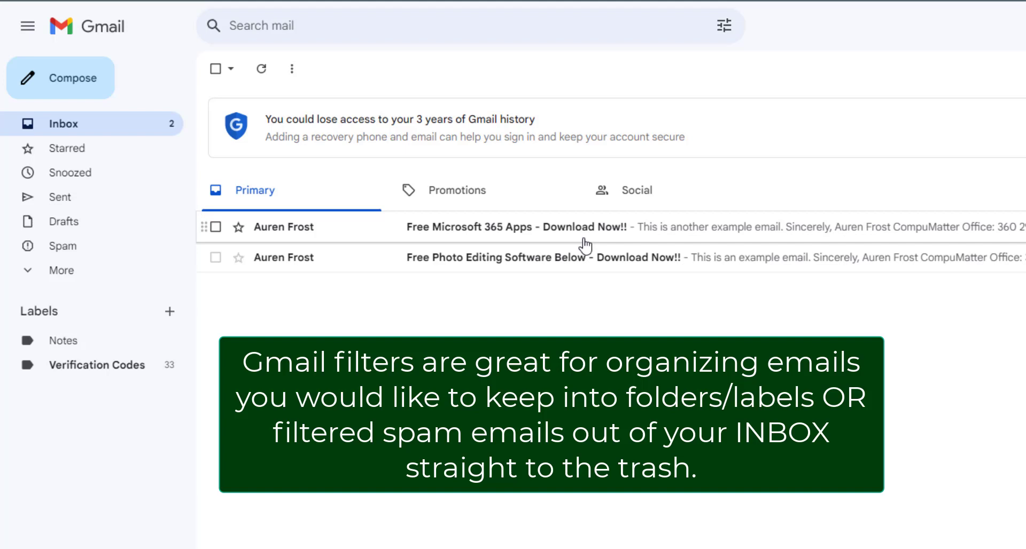
mouse_move(645, 241)
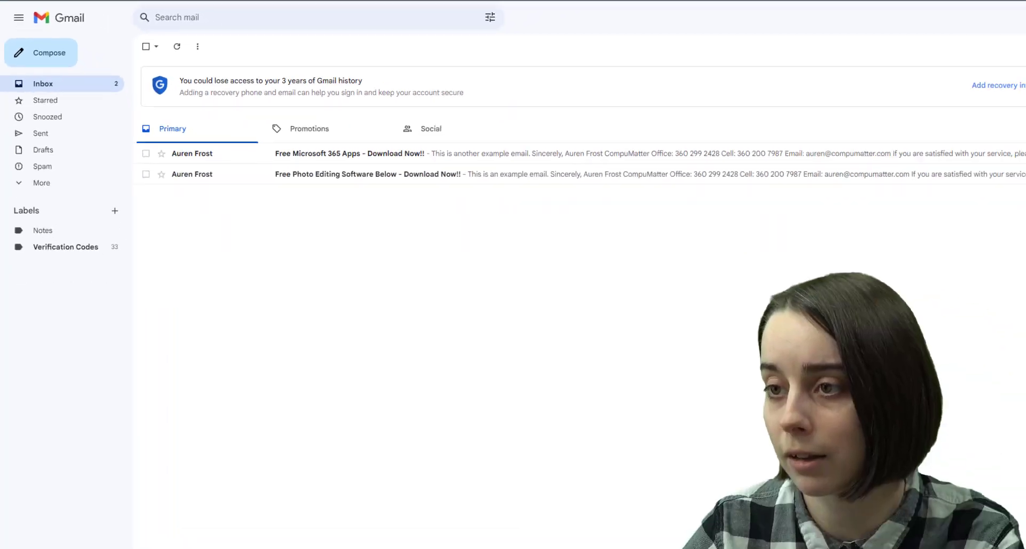
- Open Gmail's full settings on the empty Filters and Blocked Addresses tab
left_click(916, 29)
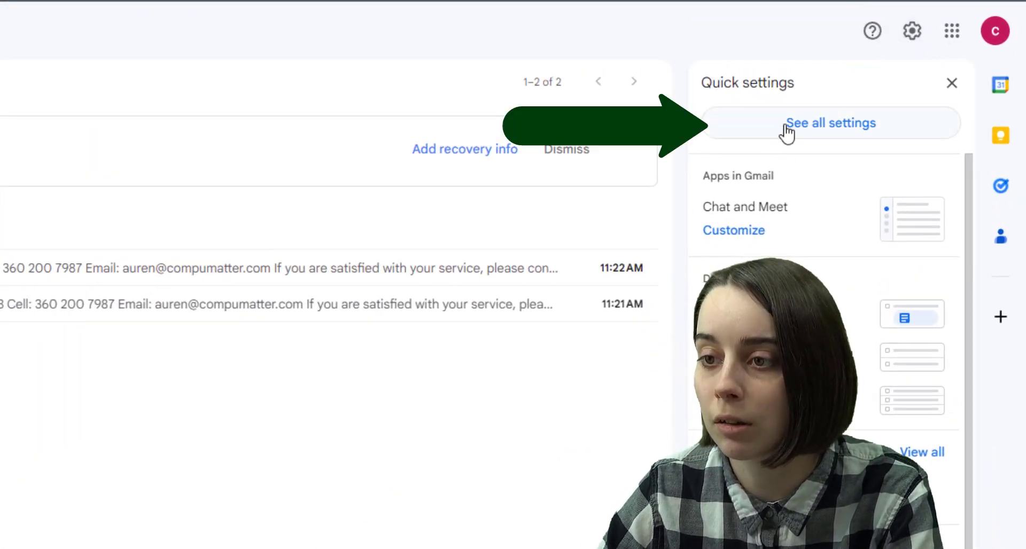
left_click(830, 123)
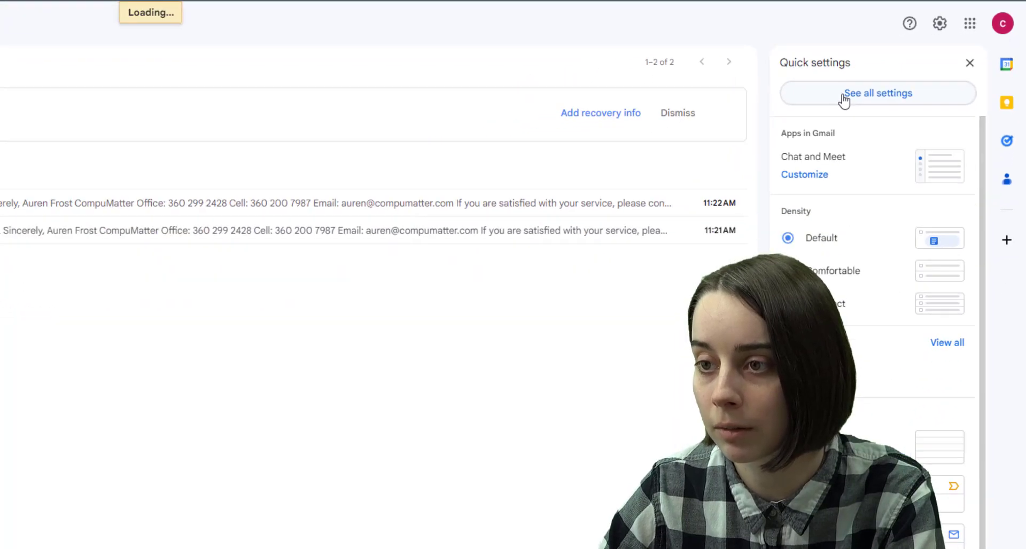
left_click(878, 93)
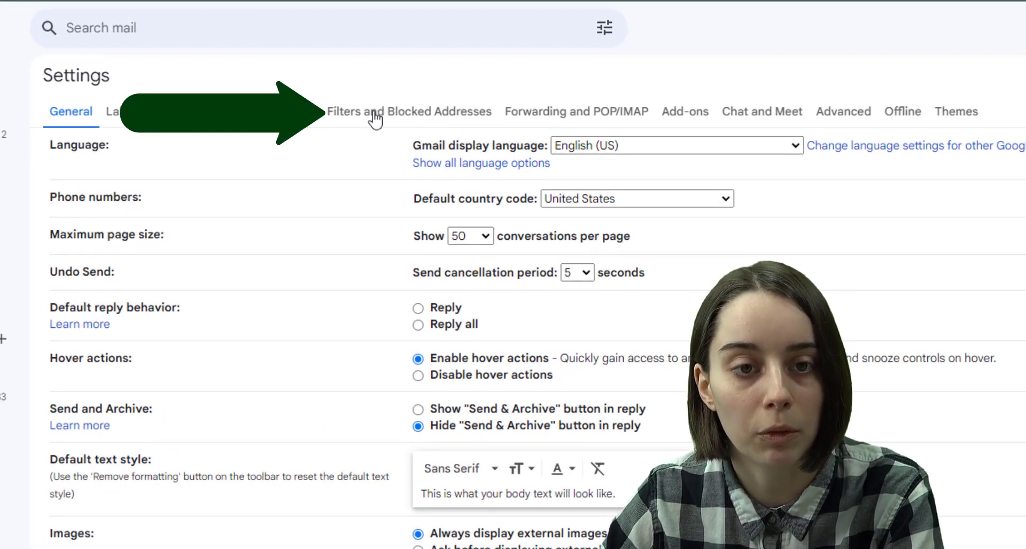
left_click(409, 112)
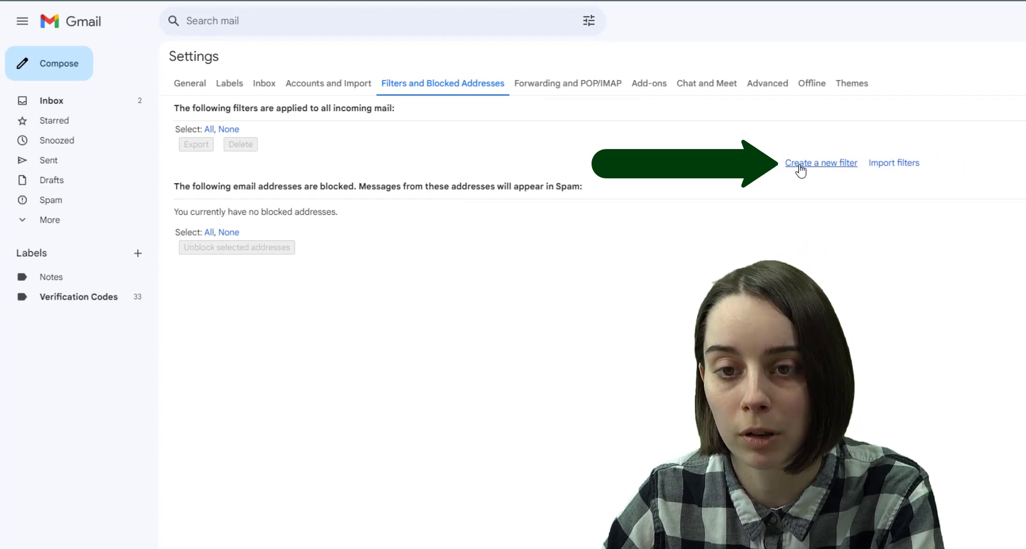
- Start a new filter for mail from the example sender's address and continue to actions
left_click(821, 163)
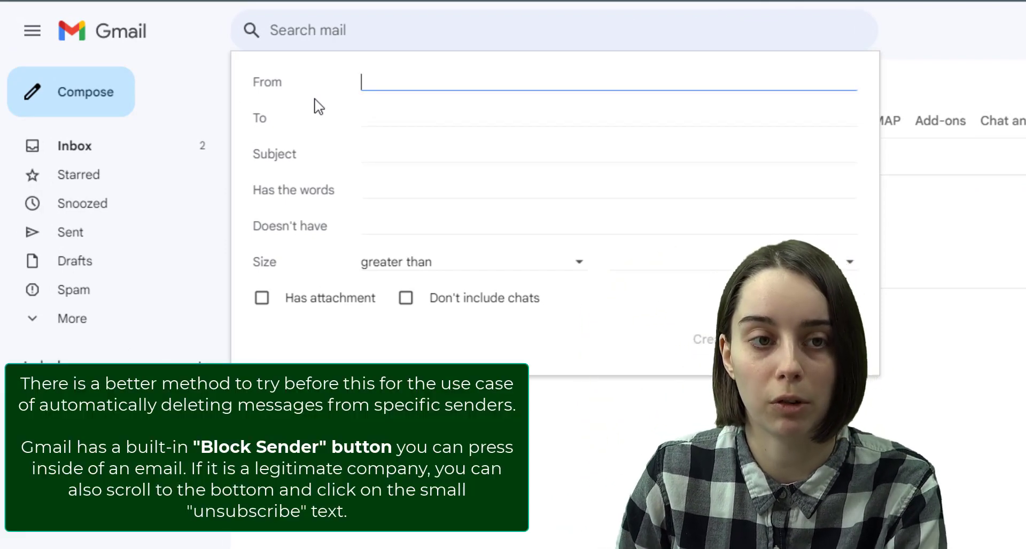
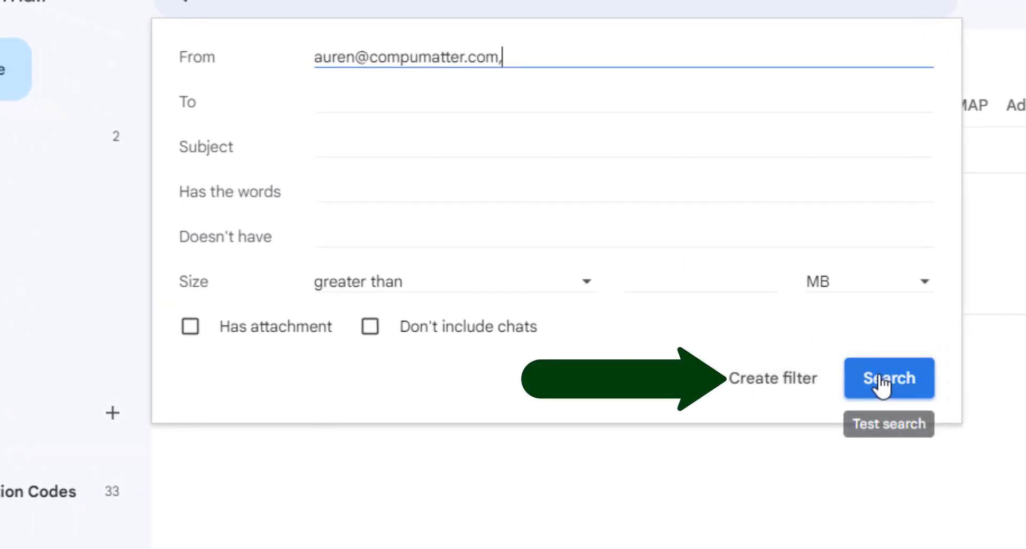
left_click(770, 378)
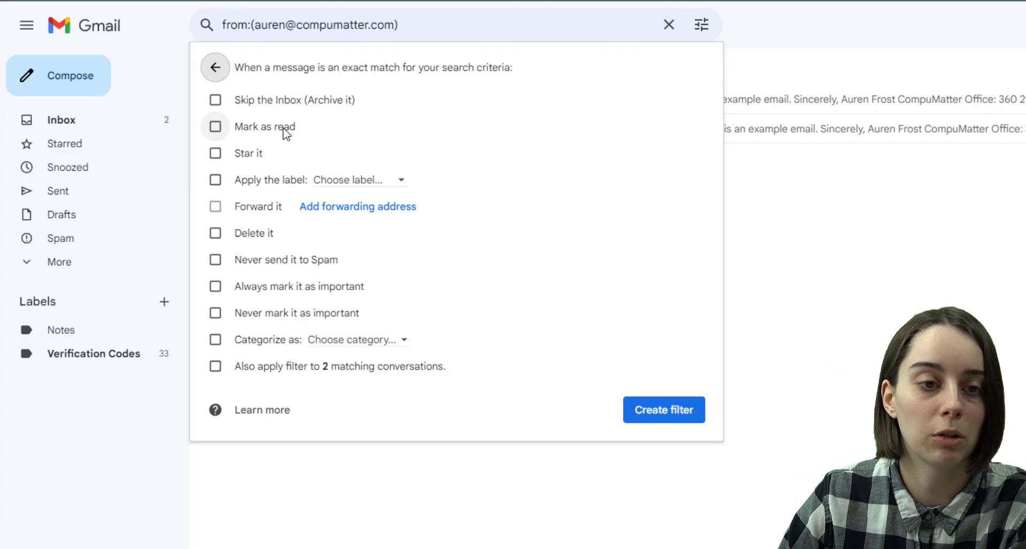
mouse_move(215, 180)
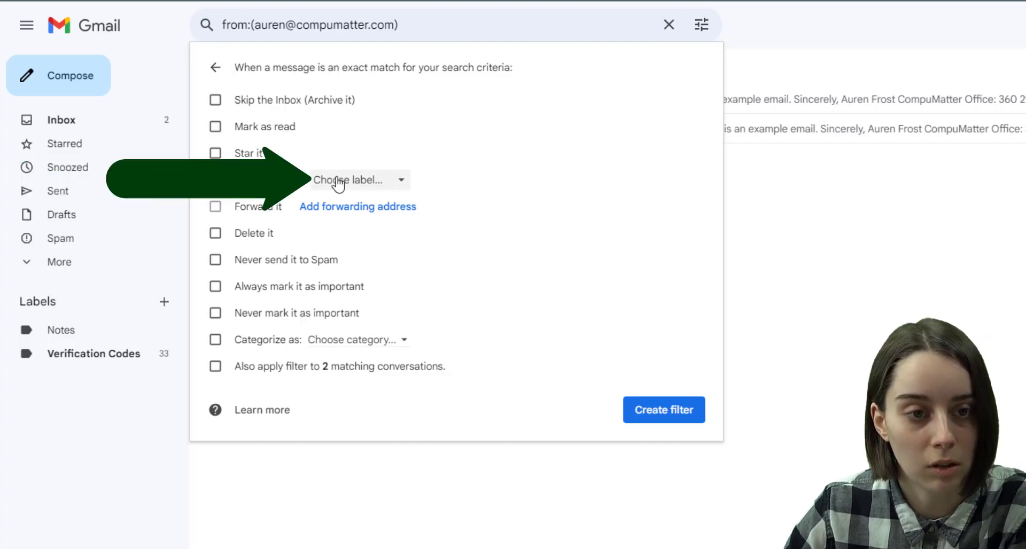
- Tick Apply the label, then tick and untick Delete it
left_click(357, 180)
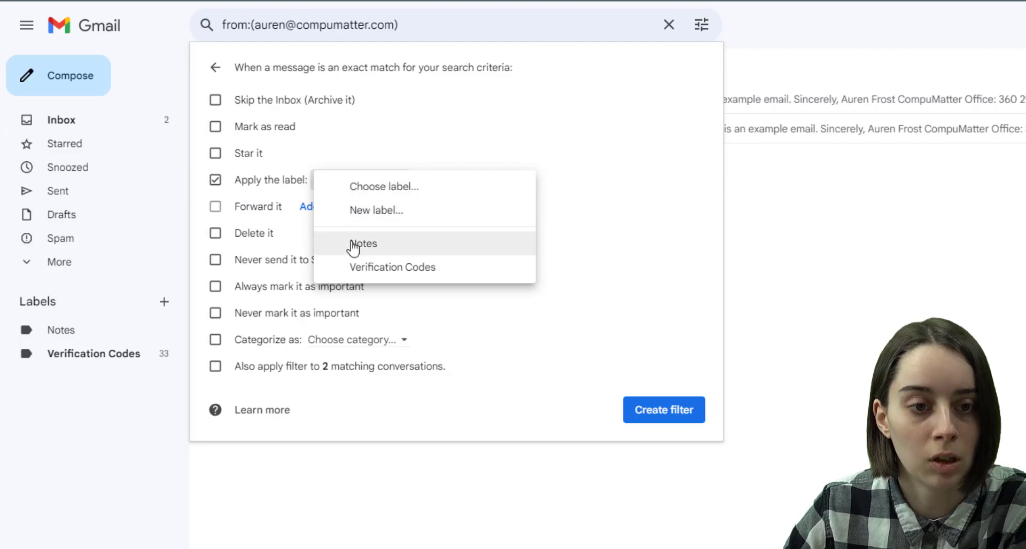
mouse_move(357, 237)
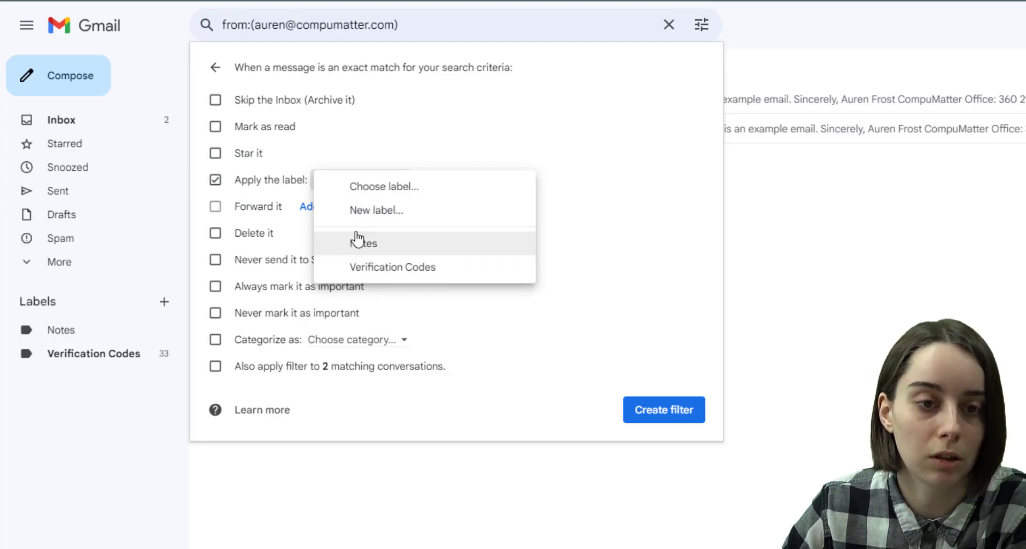
mouse_move(553, 196)
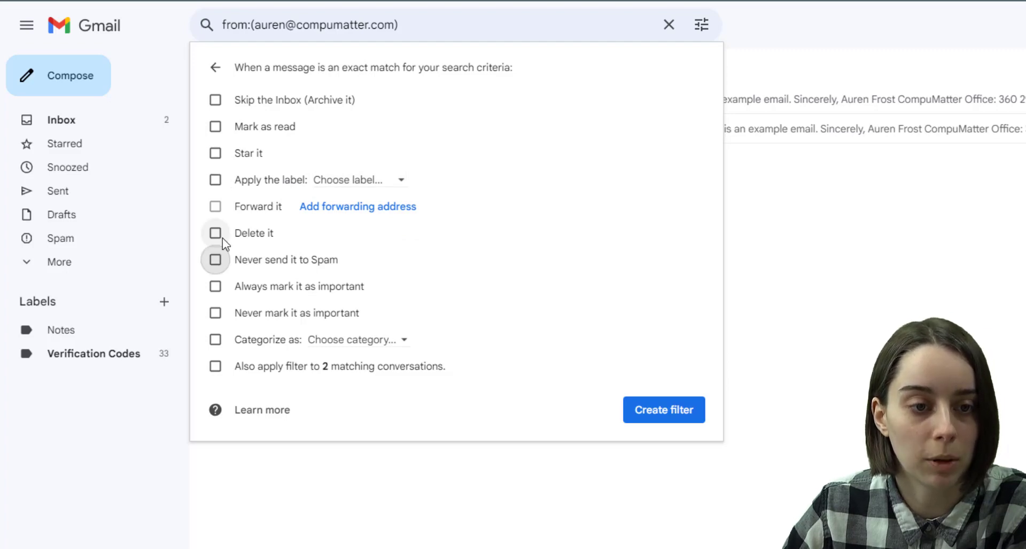
left_click(216, 233)
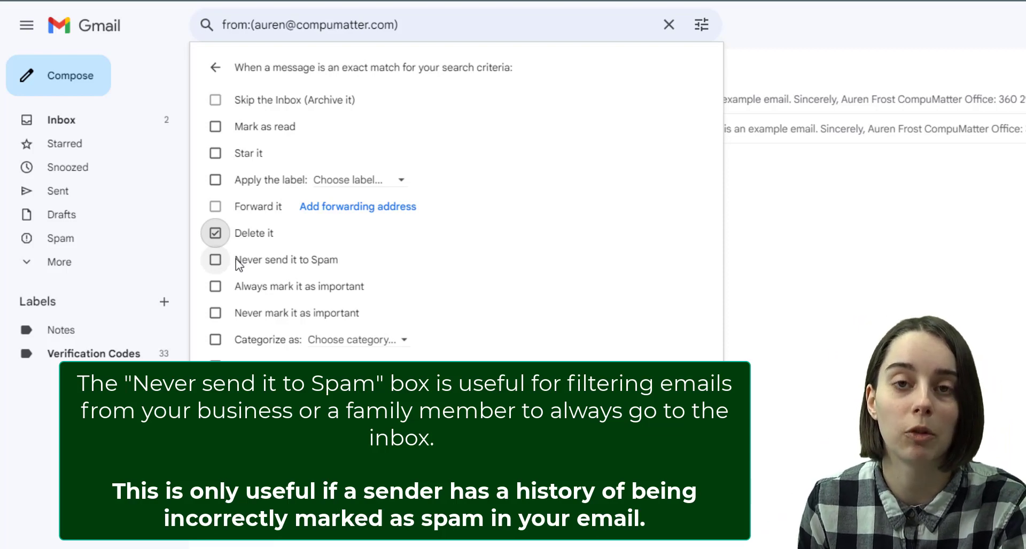
left_click(216, 233)
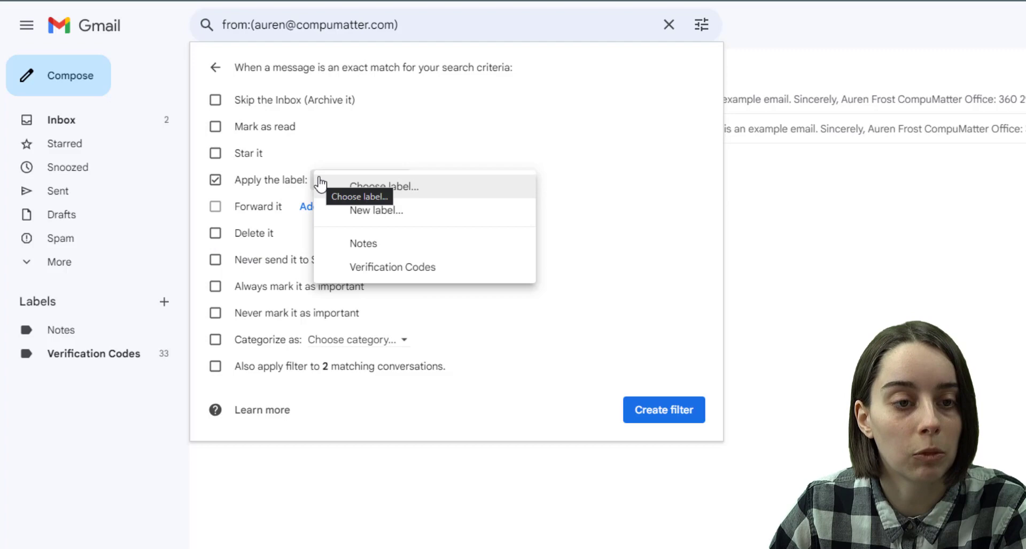
- Create a new label named 'Spam Emails' as the filter's label
left_click(376, 210)
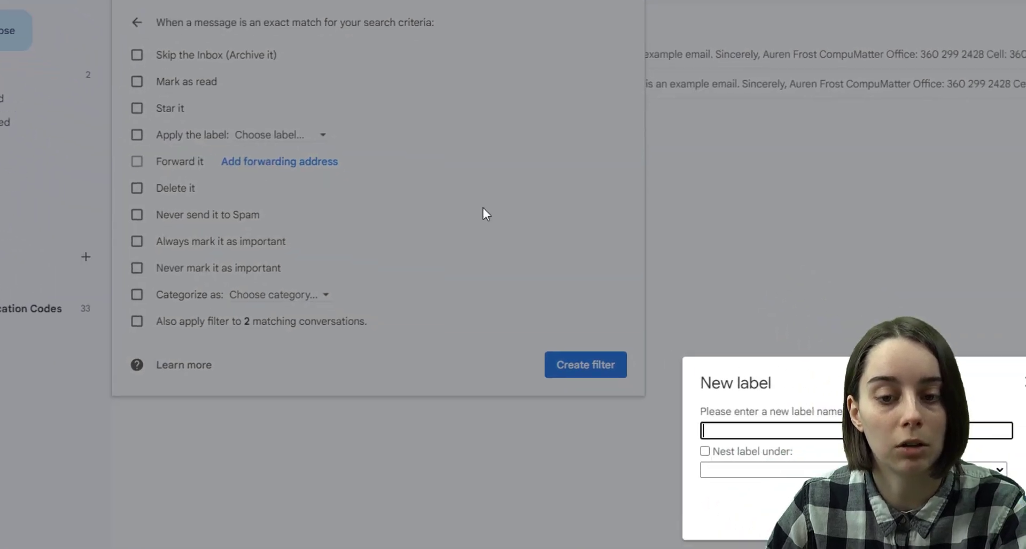
type("Sp")
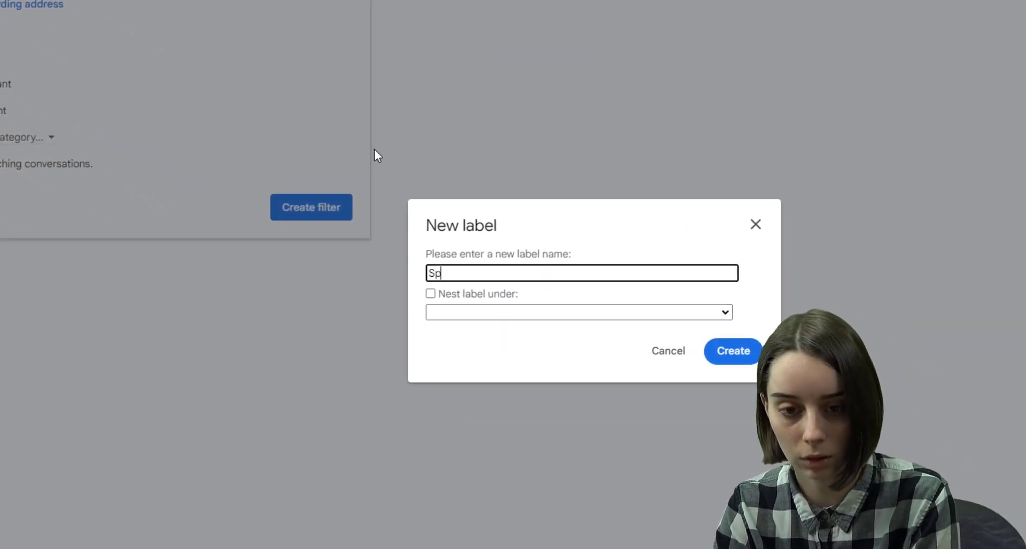
type("am")
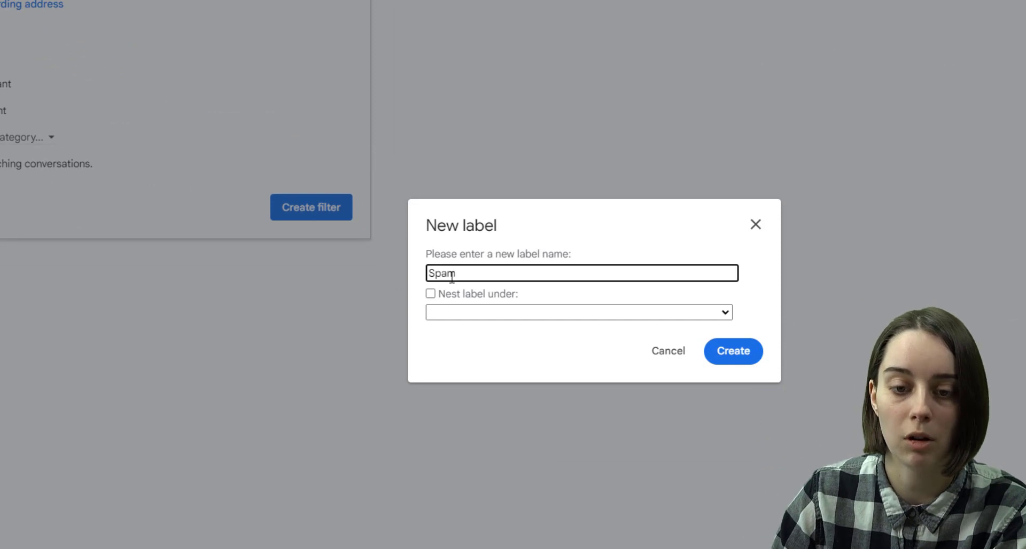
left_click(732, 351)
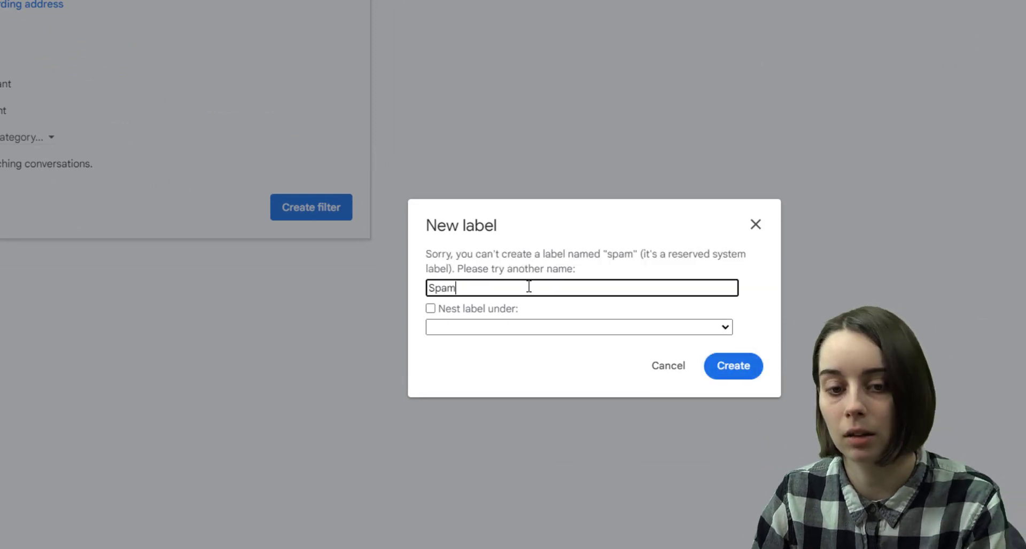
type("Email")
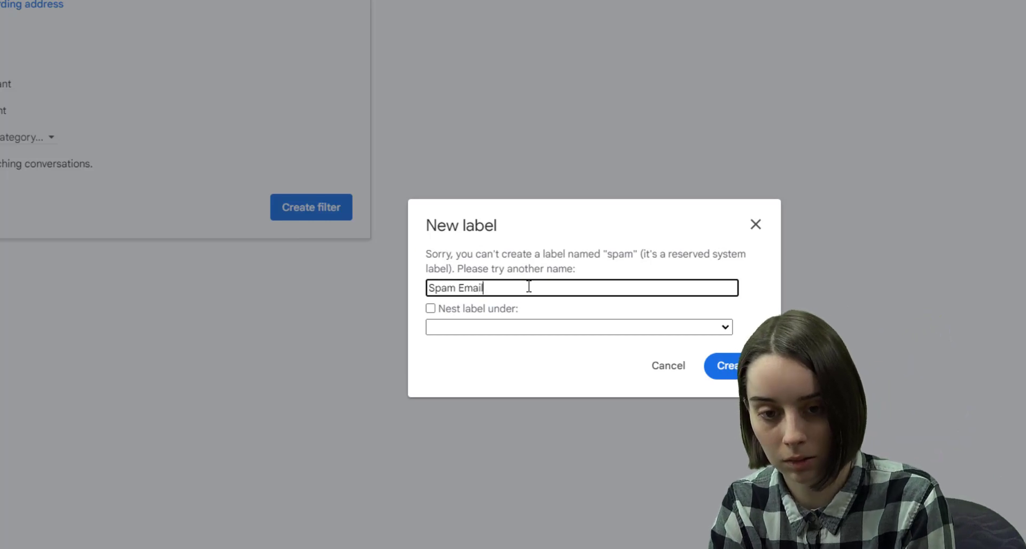
type("s")
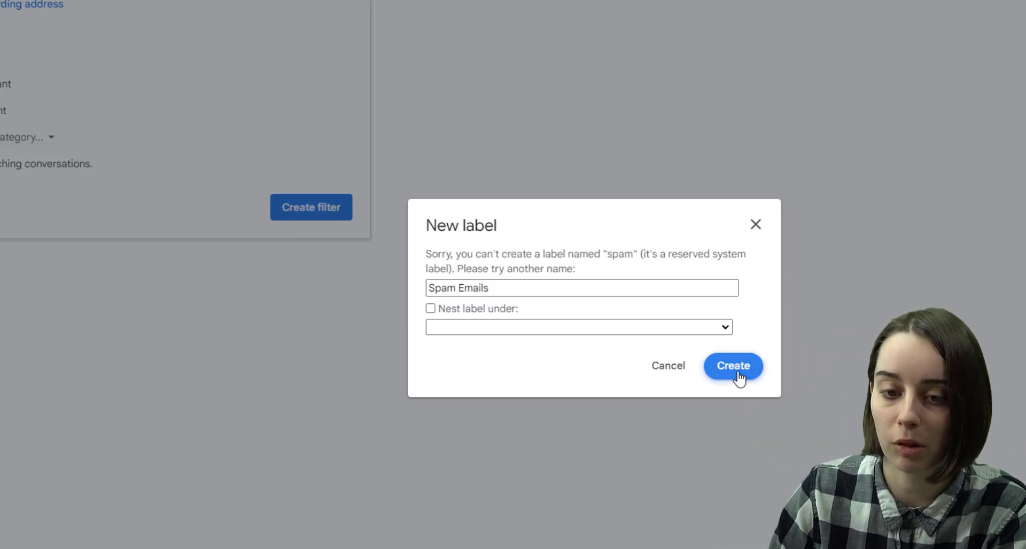
left_click(733, 366)
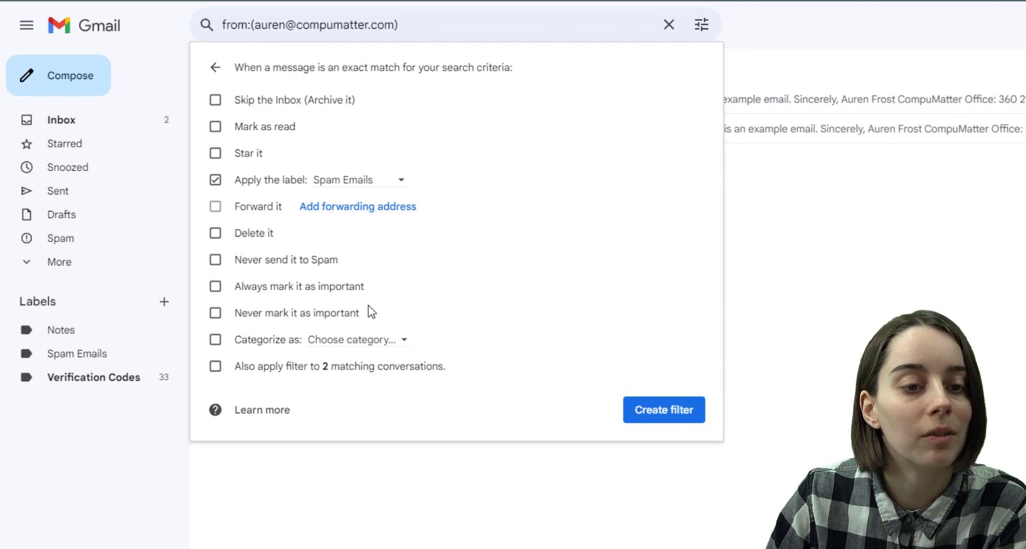
mouse_move(740, 404)
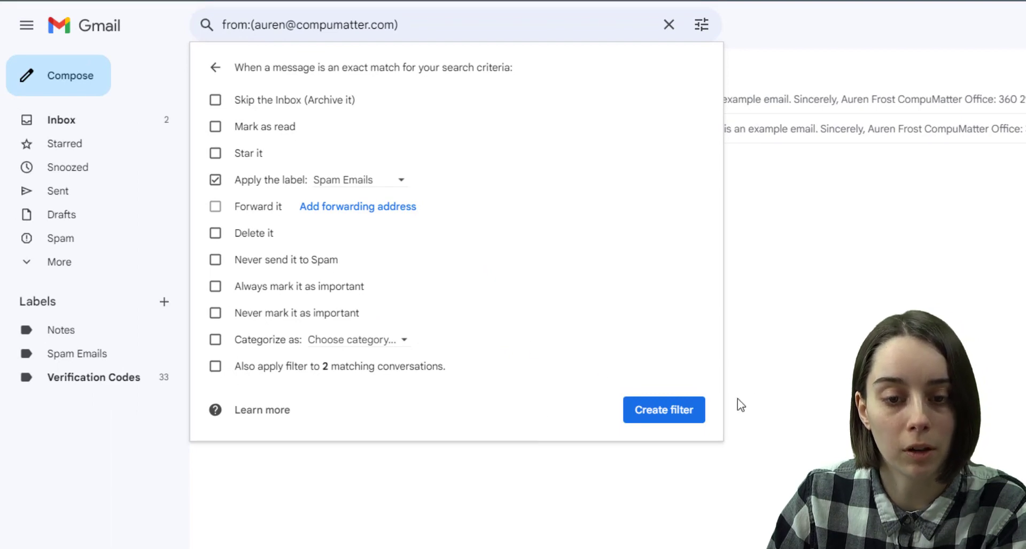
mouse_move(776, 438)
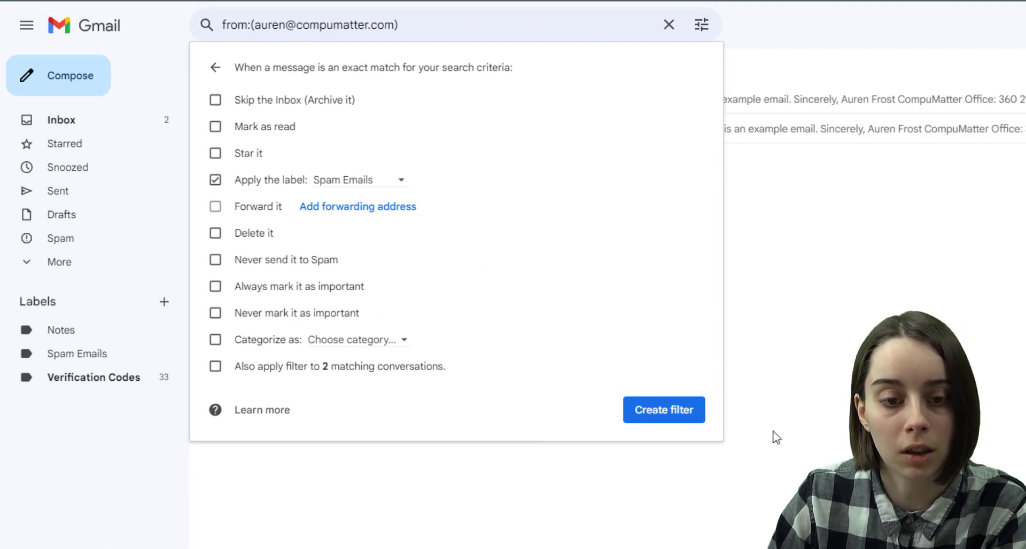
- Save the sender filter that applies the Spam Emails label
left_click(663, 409)
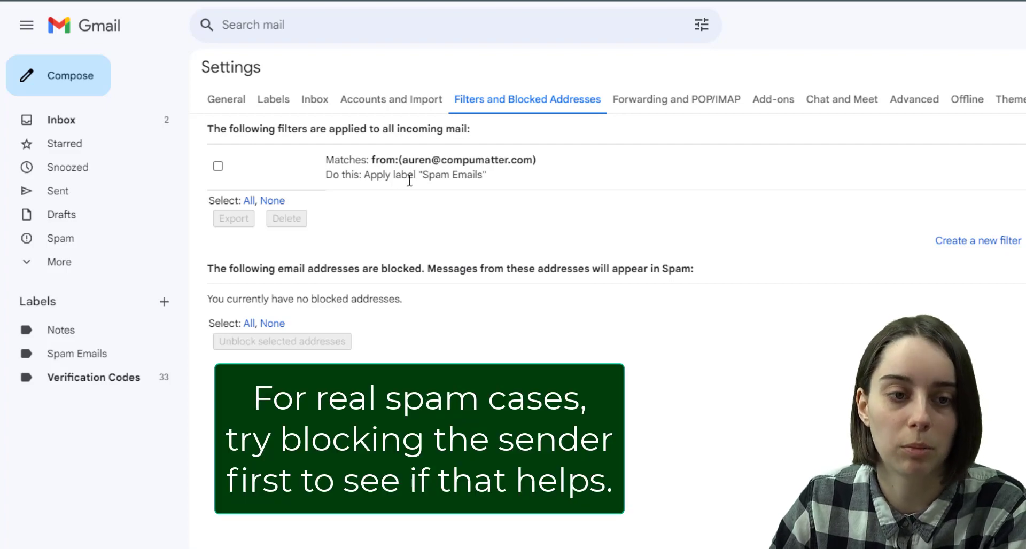
mouse_move(76, 354)
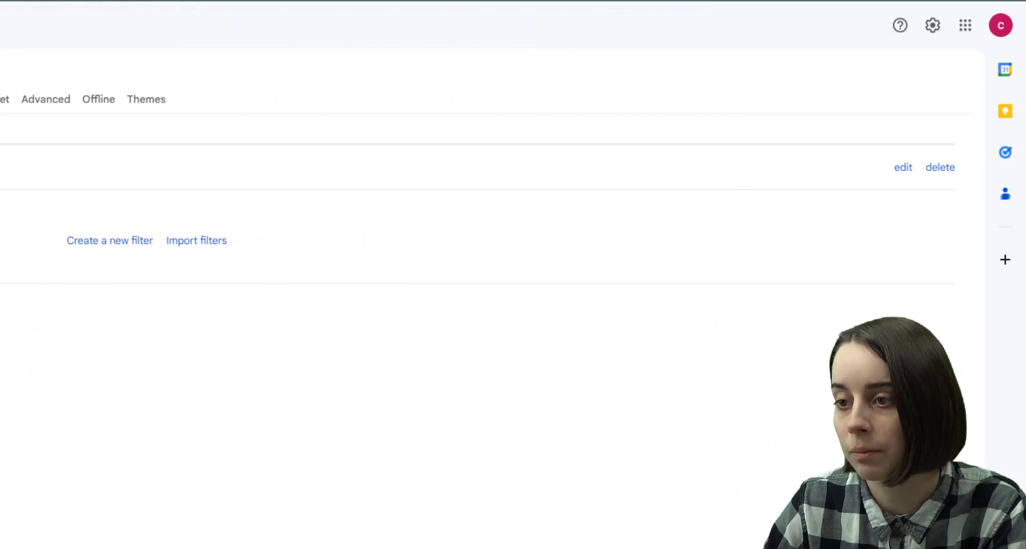
- Delete the sender filter and confirm with OK
left_click(941, 167)
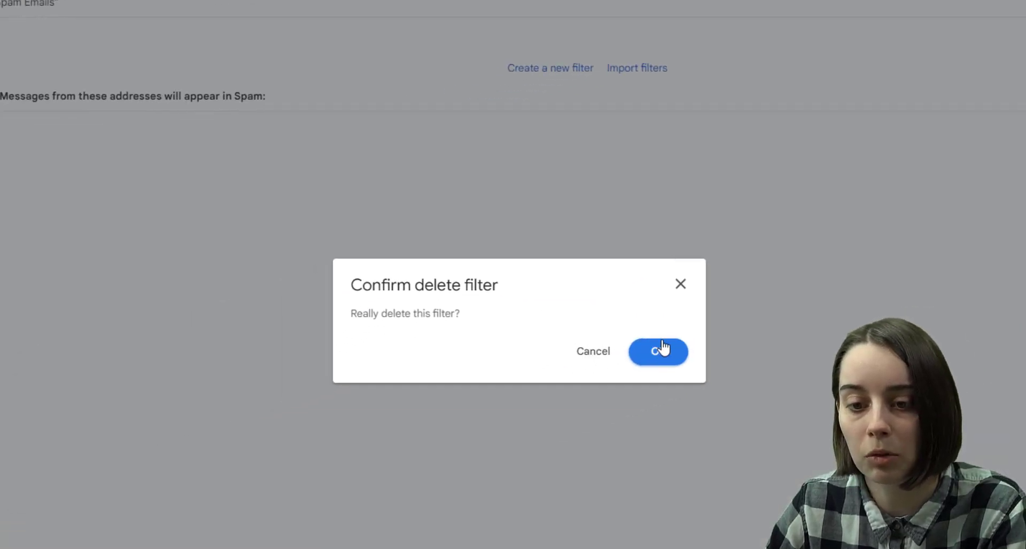
left_click(658, 351)
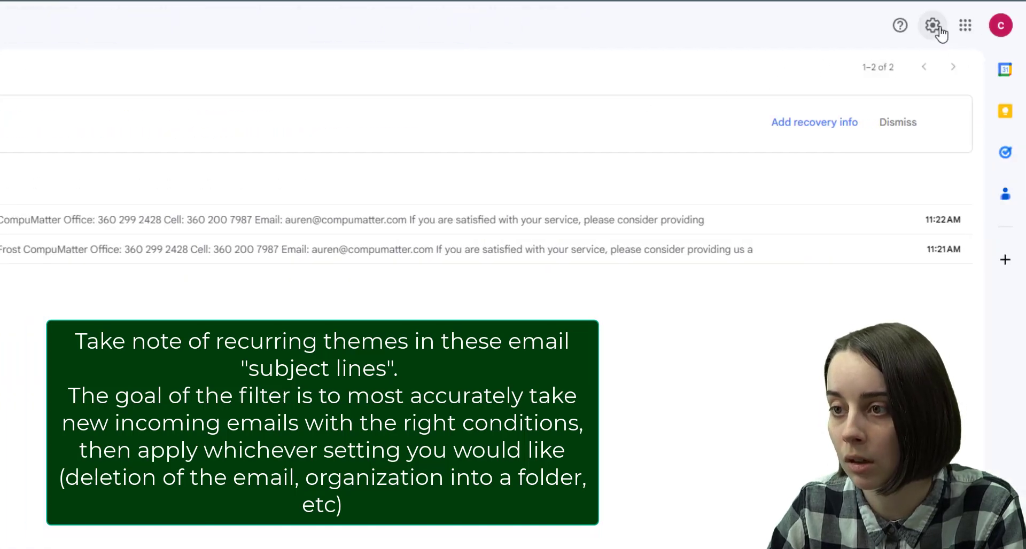
- Return to Filters and Blocked Addresses settings and begin a new filter
left_click(932, 25)
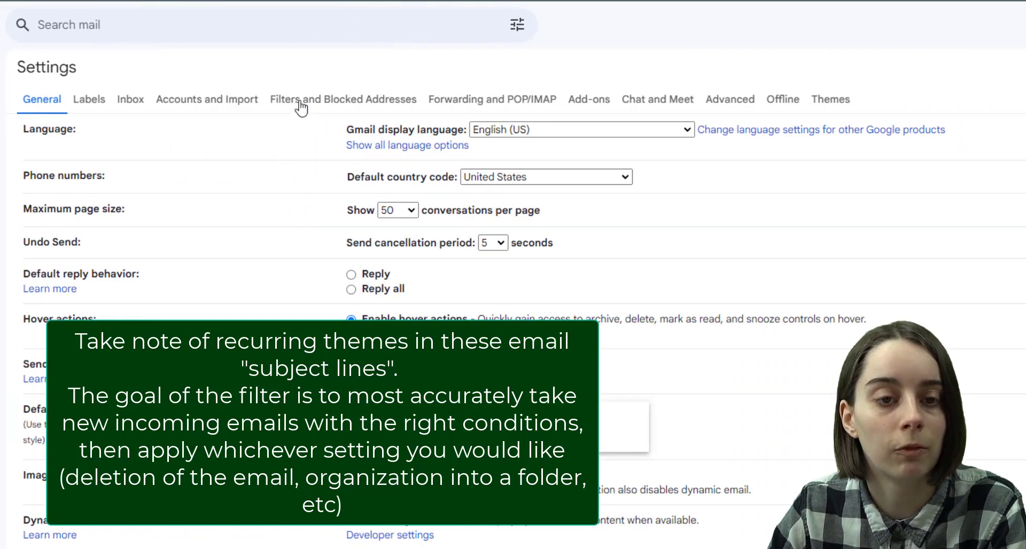
left_click(342, 99)
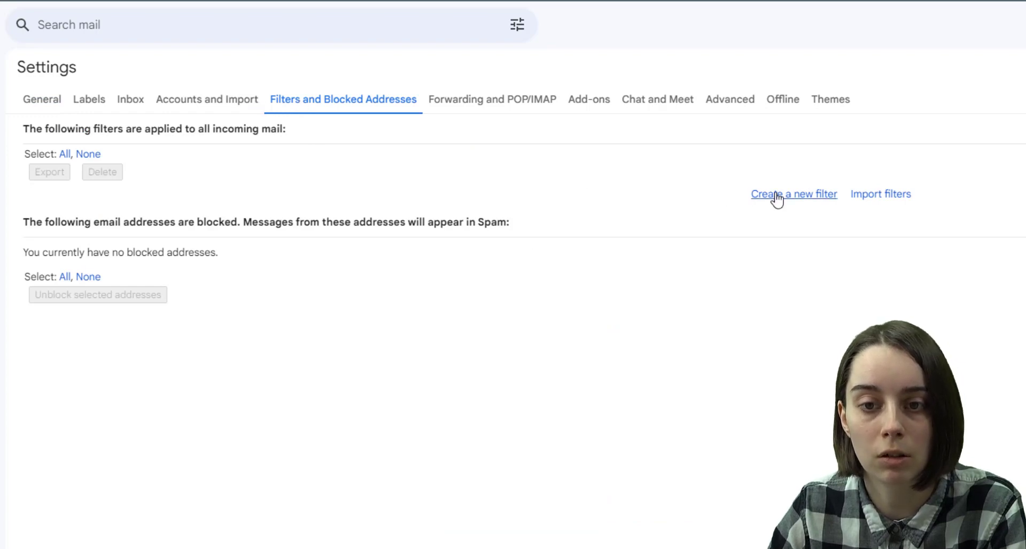
left_click(793, 193)
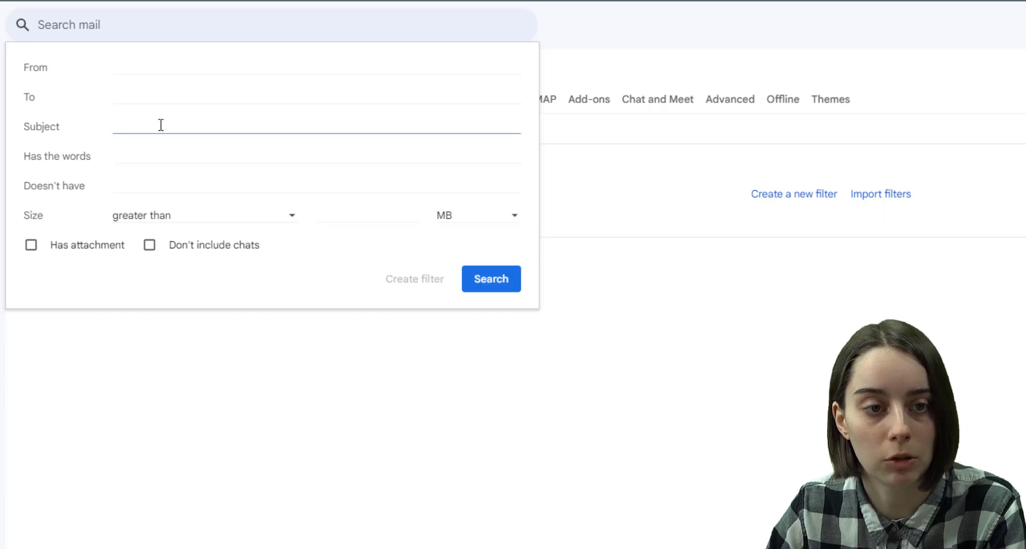
- Enter 'Download Now!!' as the new filter's subject criterion
type("Download Now!!")
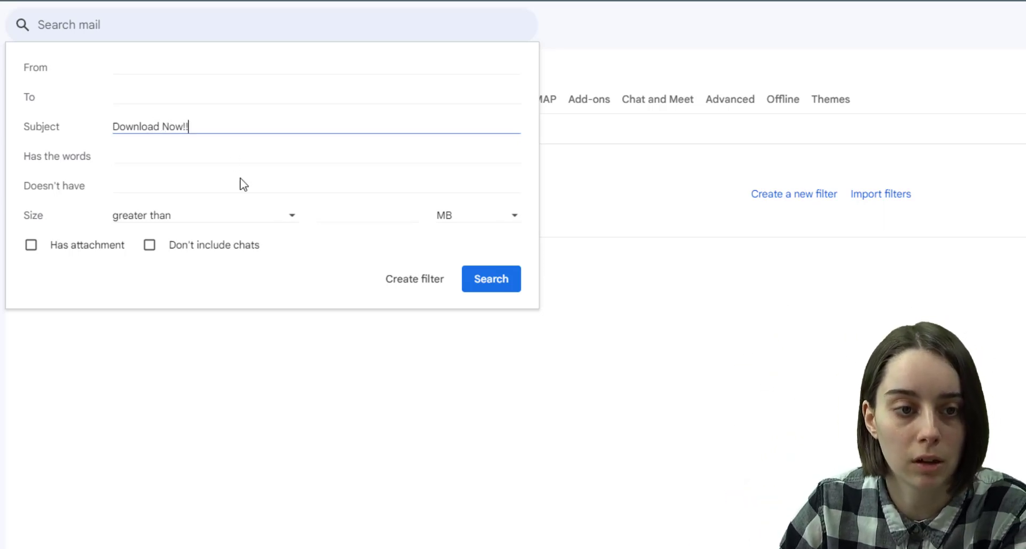
mouse_move(57, 129)
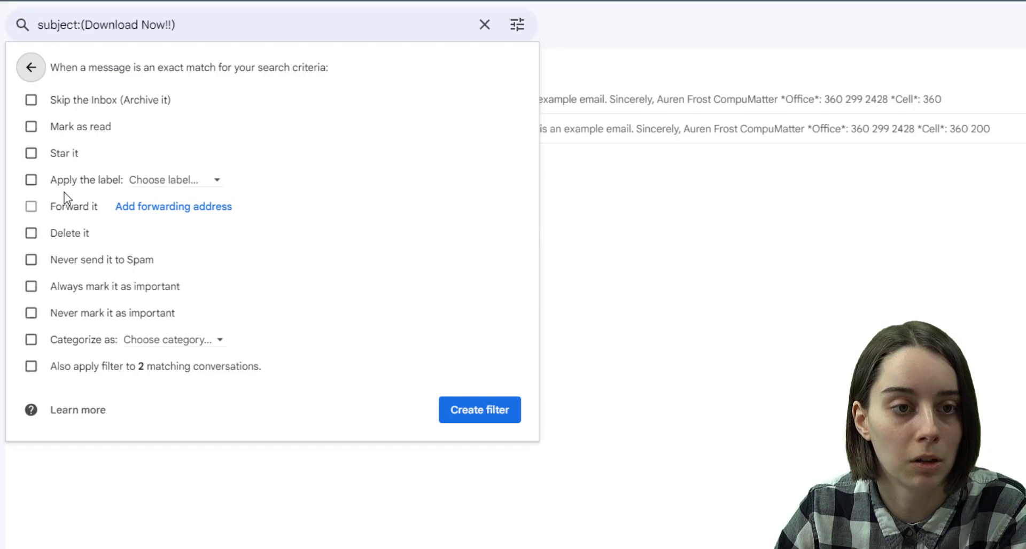
mouse_move(139, 200)
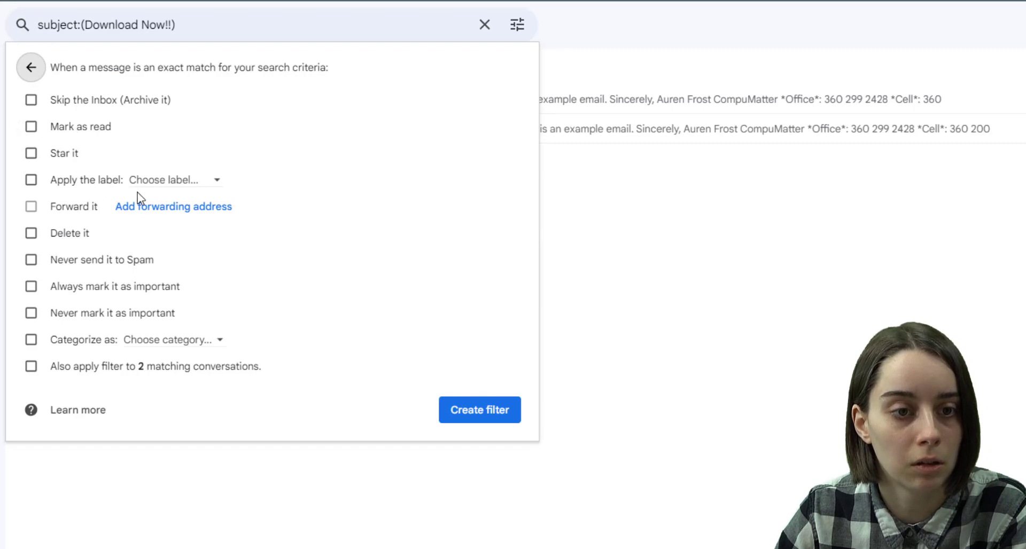
- Set the subject filter to apply the Spam Emails label and save it
left_click(173, 179)
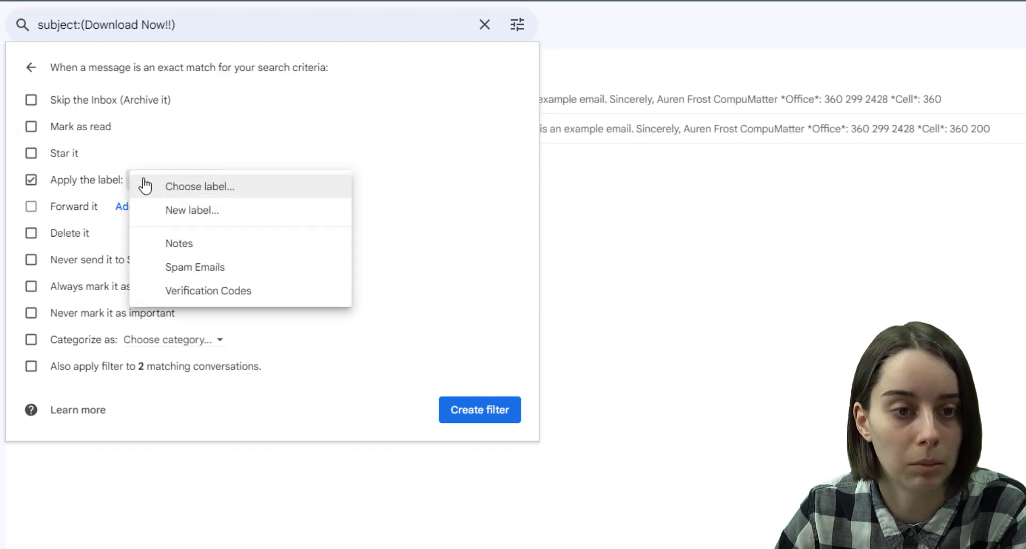
left_click(194, 267)
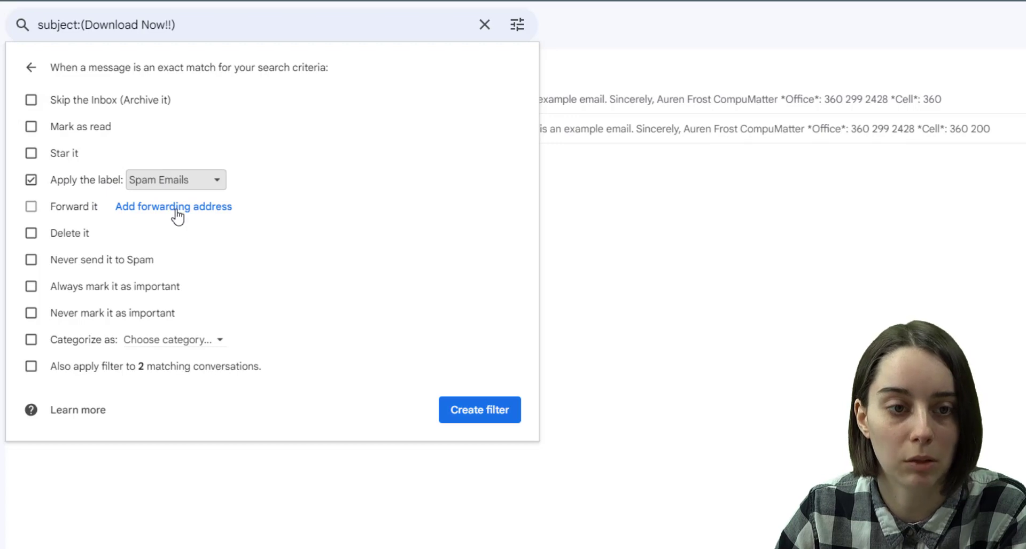
left_click(479, 410)
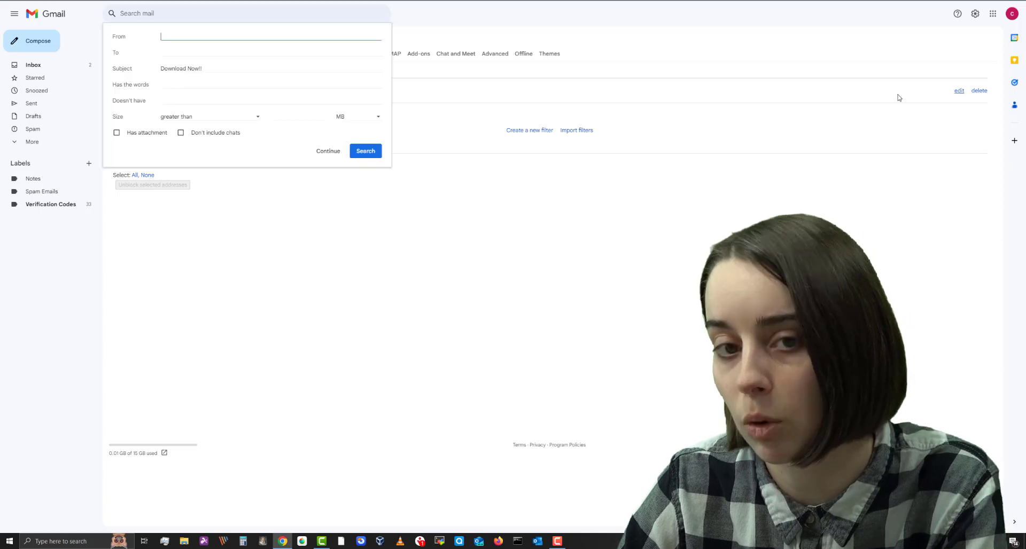
- Run a search previewing the two emails with subject 'Download Now!!'
left_click(365, 151)
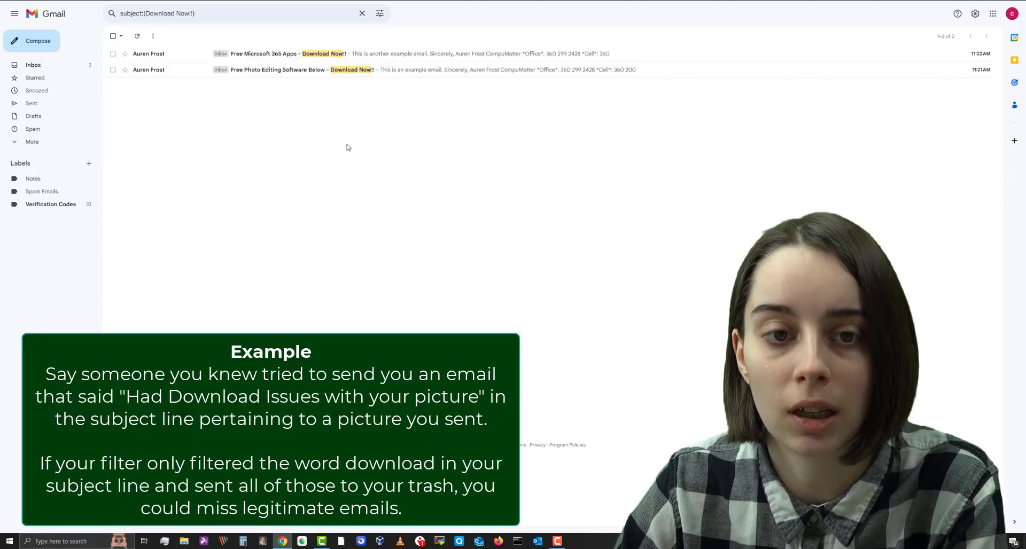
mouse_move(348, 88)
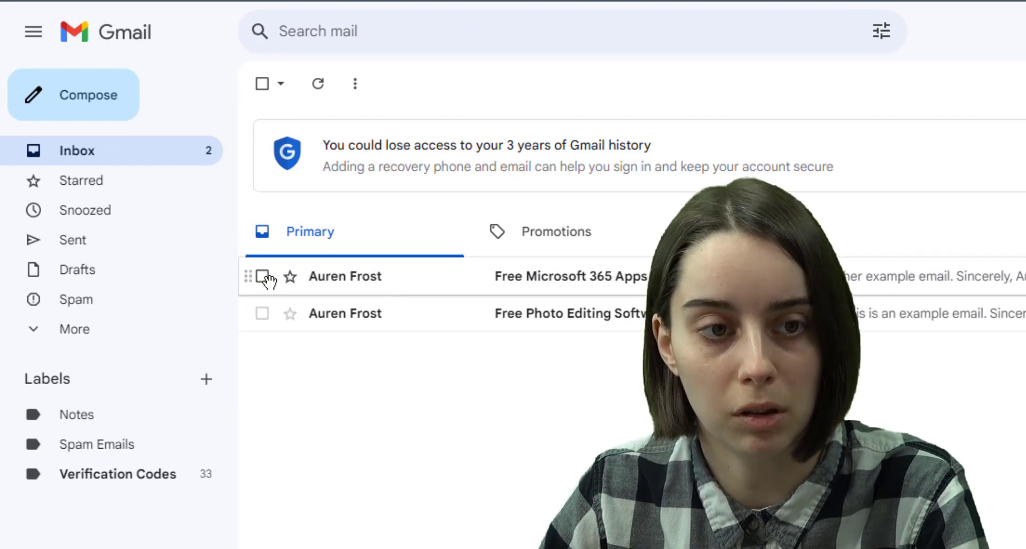
- Select the example Download Now!! emails, then reopen the filter's criteria for review
left_click(262, 314)
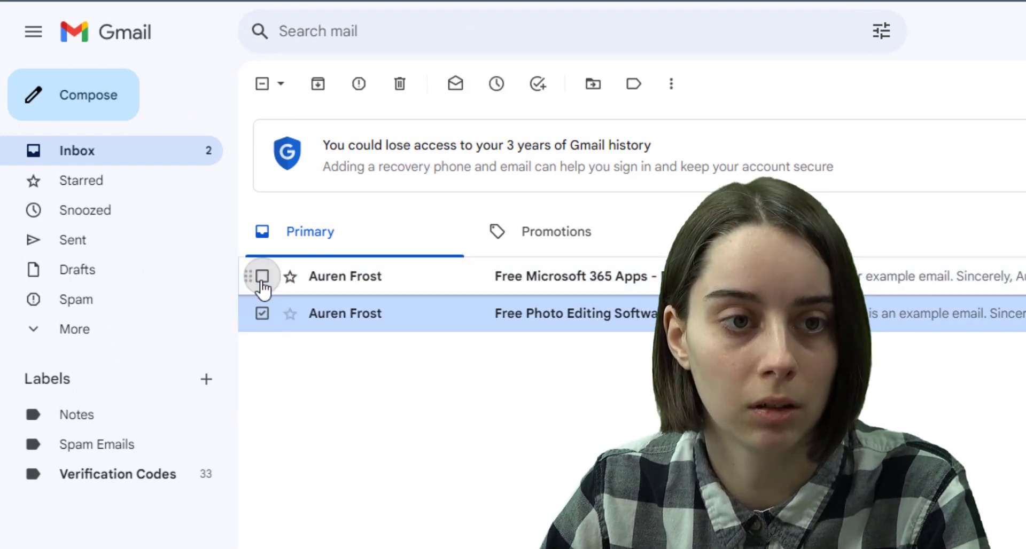
left_click(261, 313)
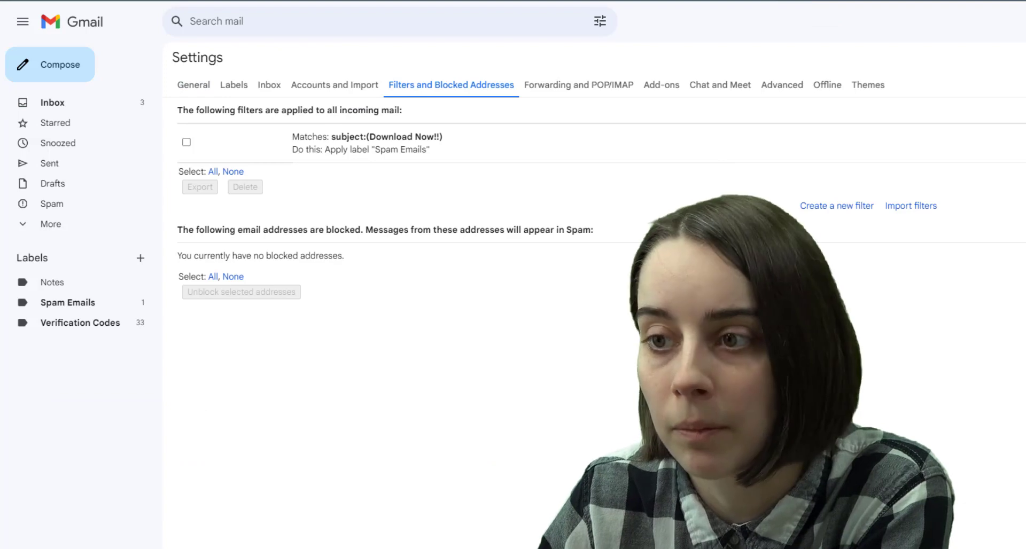
left_click(599, 20)
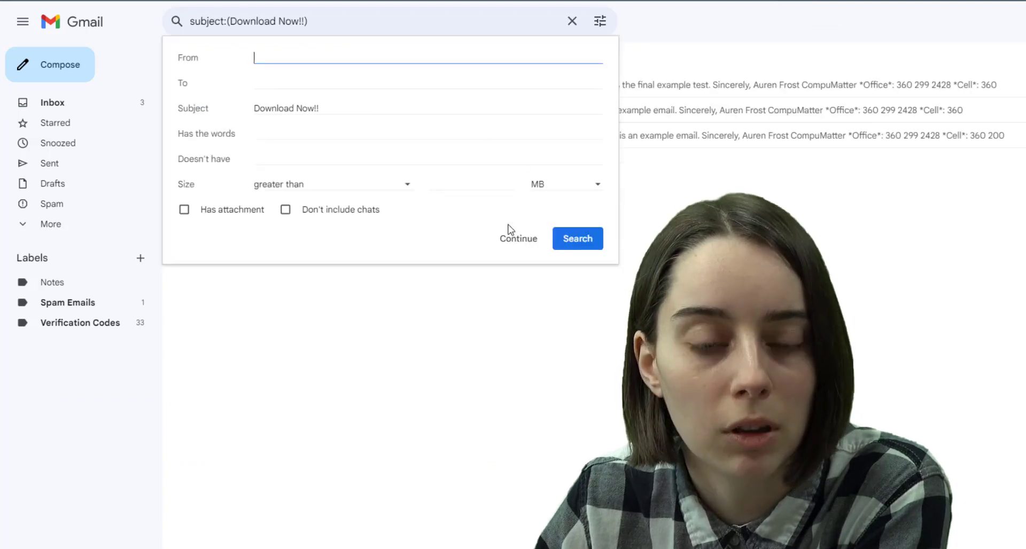